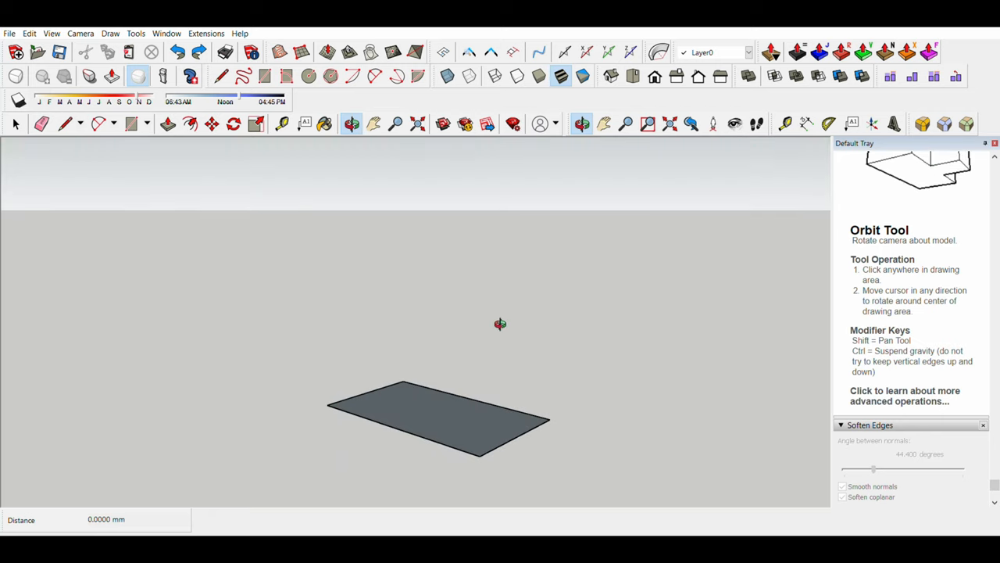
Step: Orbit below the red toolbox to show its drawer fronts and four casters
drag(501, 323, 327, 467)
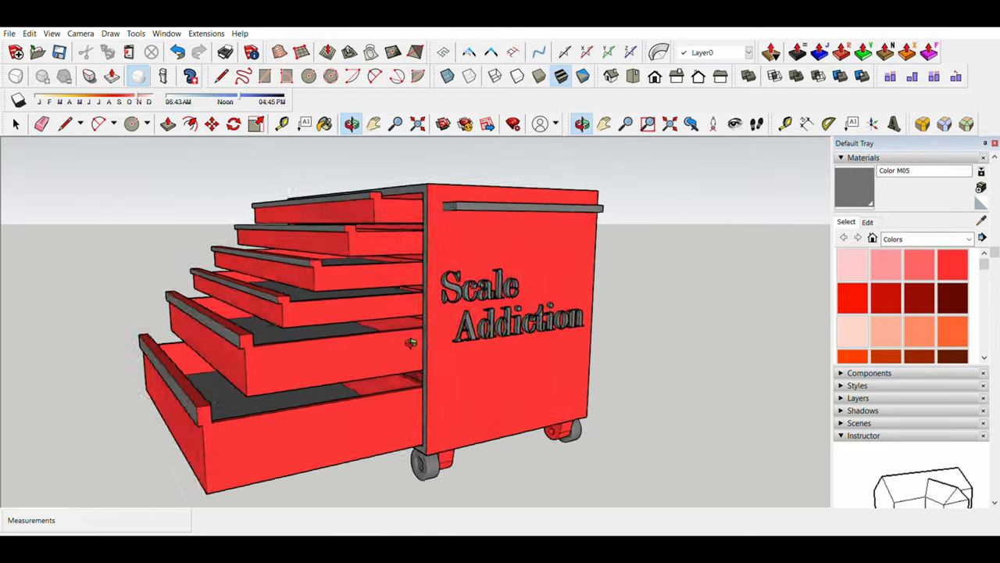
drag(410, 344, 631, 240)
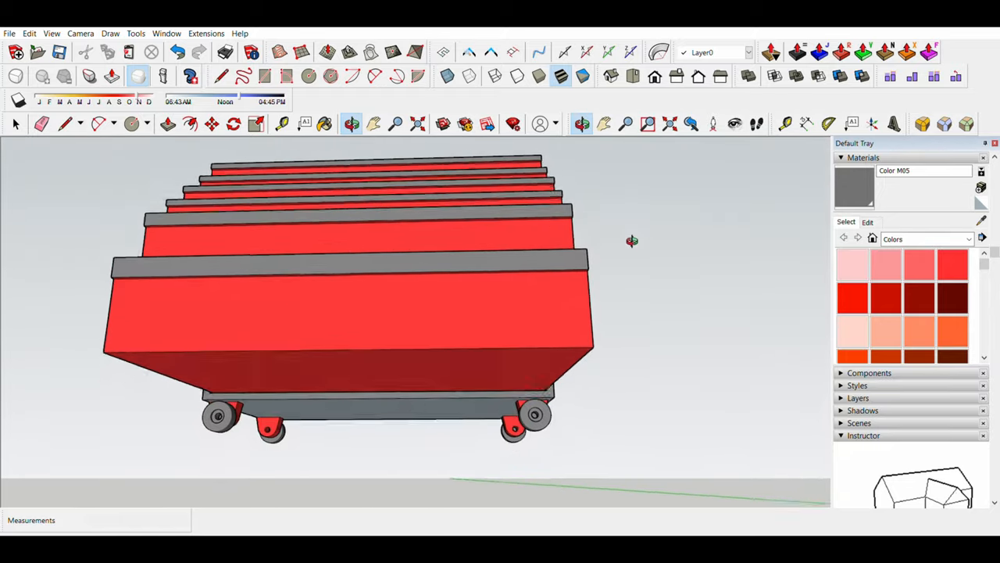